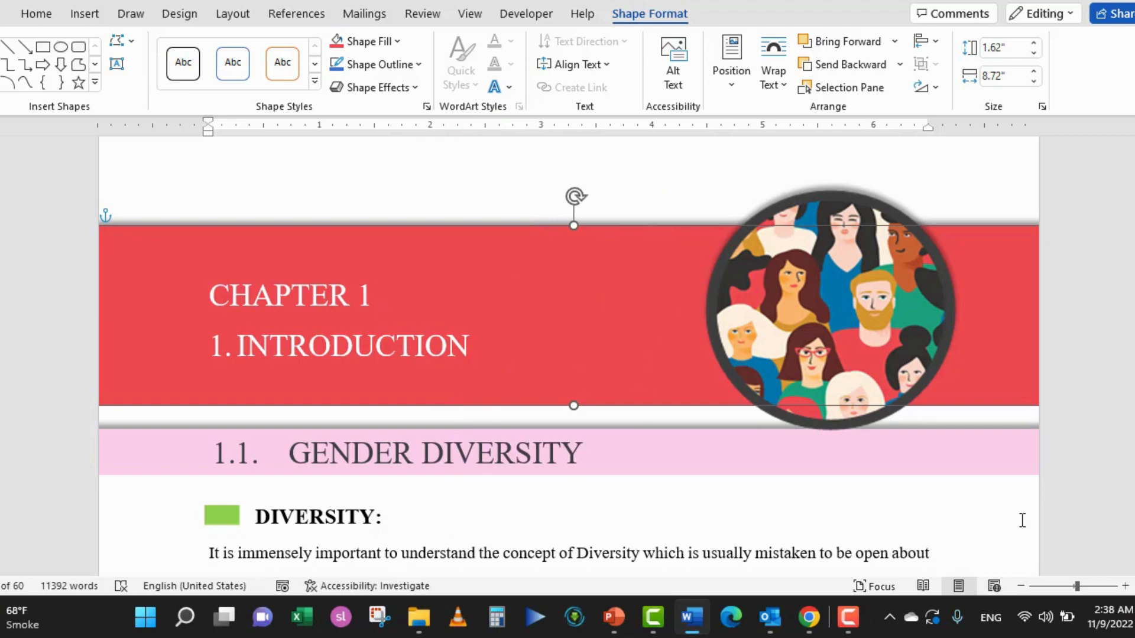
- Copy the circular people picture from Word and switch to PowerPoint
{"action": "left_click", "coordinate": [367, 41]}
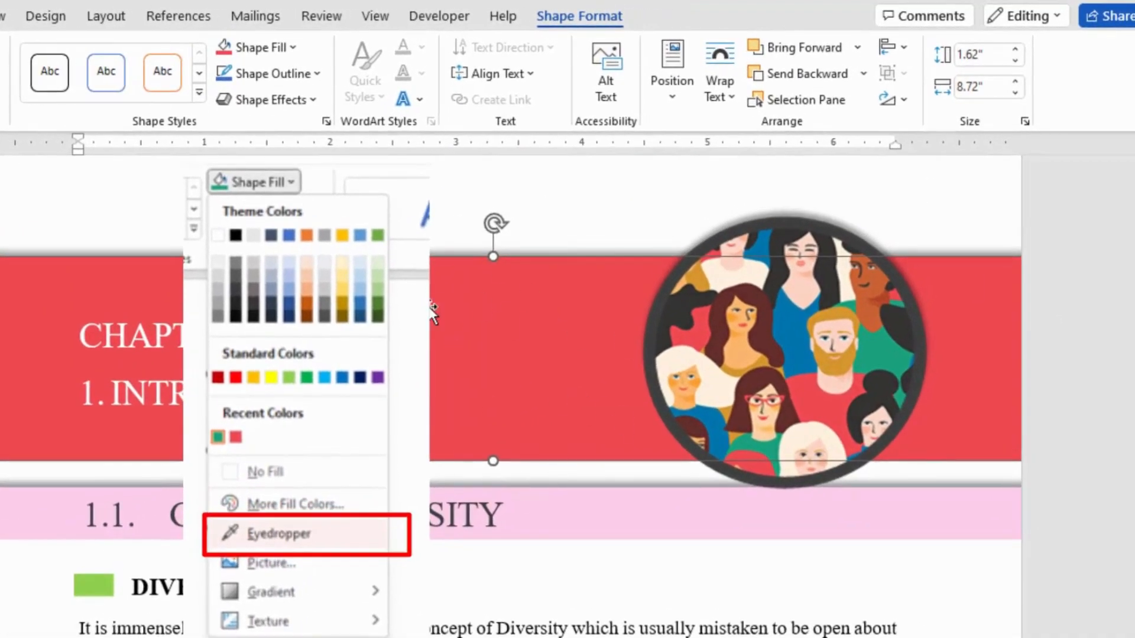
{"action": "mouse_move", "coordinate": [440, 365]}
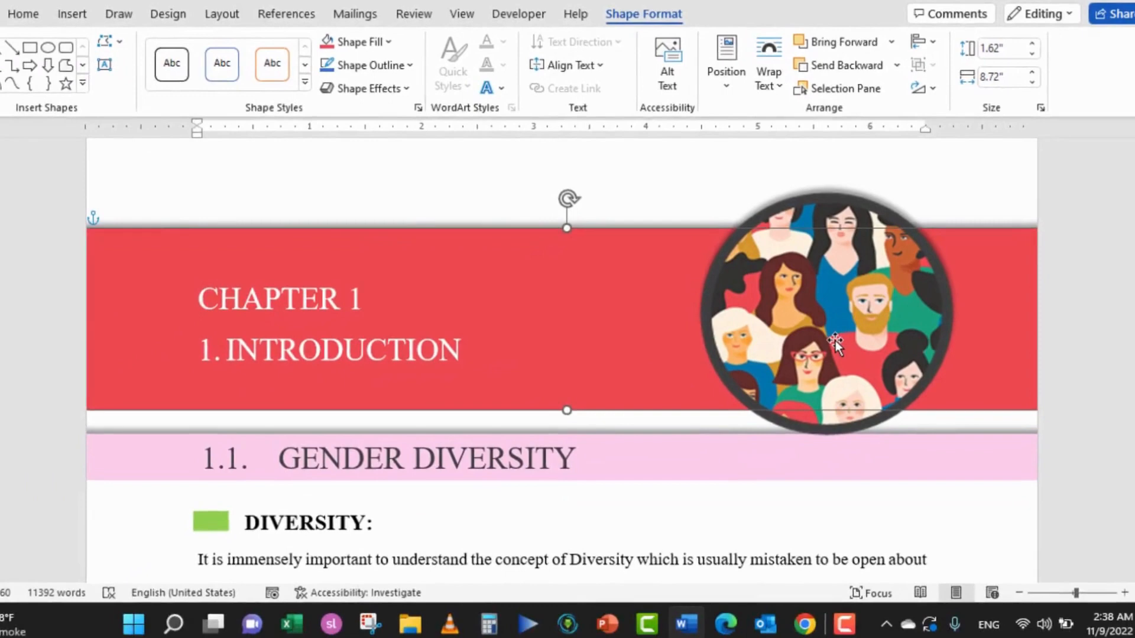
{"action": "left_click", "coordinate": [832, 304]}
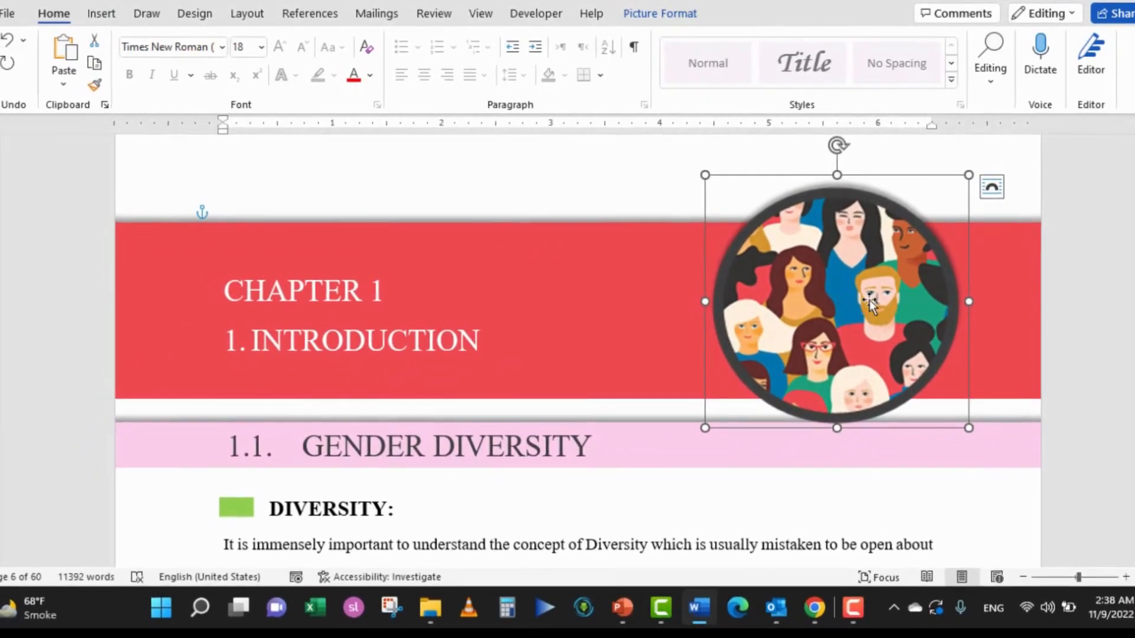
{"action": "mouse_move", "coordinate": [415, 110]}
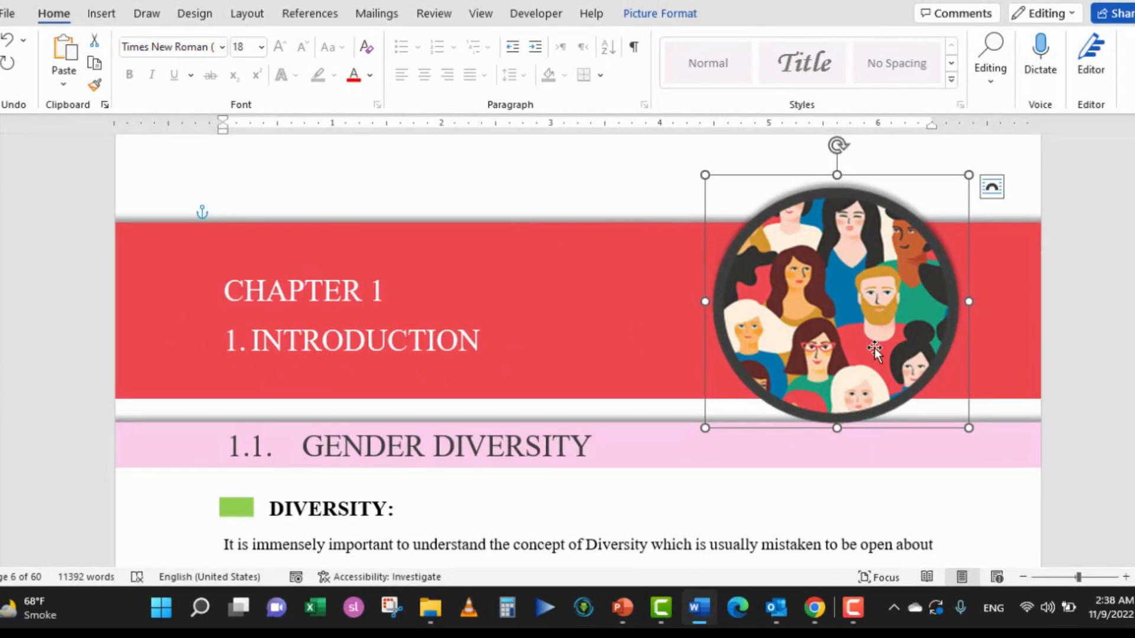
{"action": "left_click", "coordinate": [506, 300]}
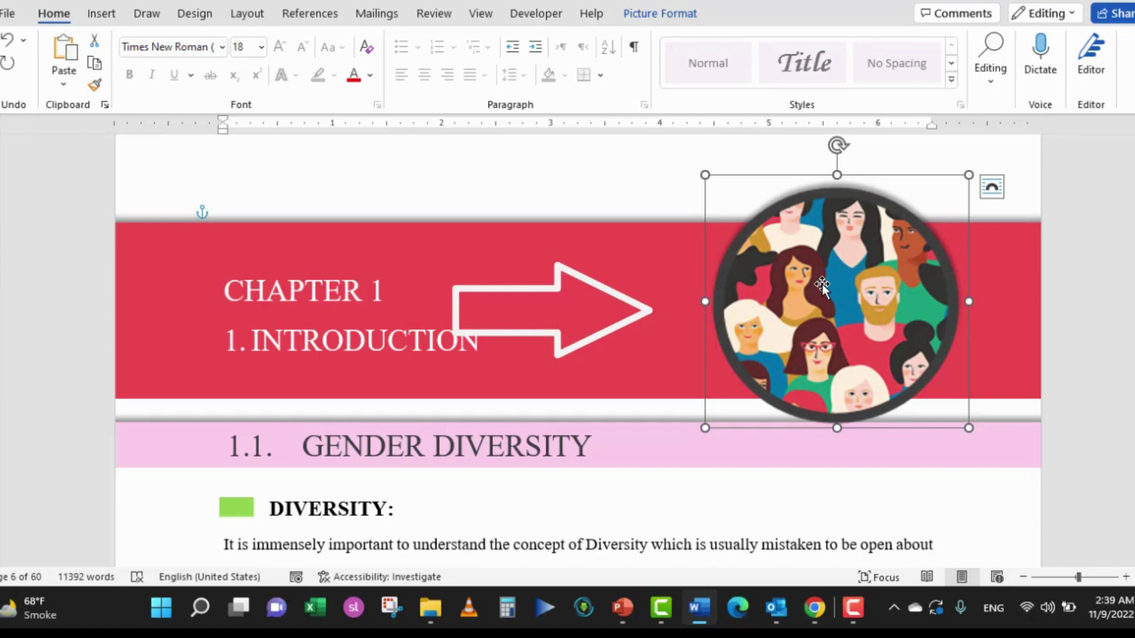
{"action": "left_click", "coordinate": [621, 608]}
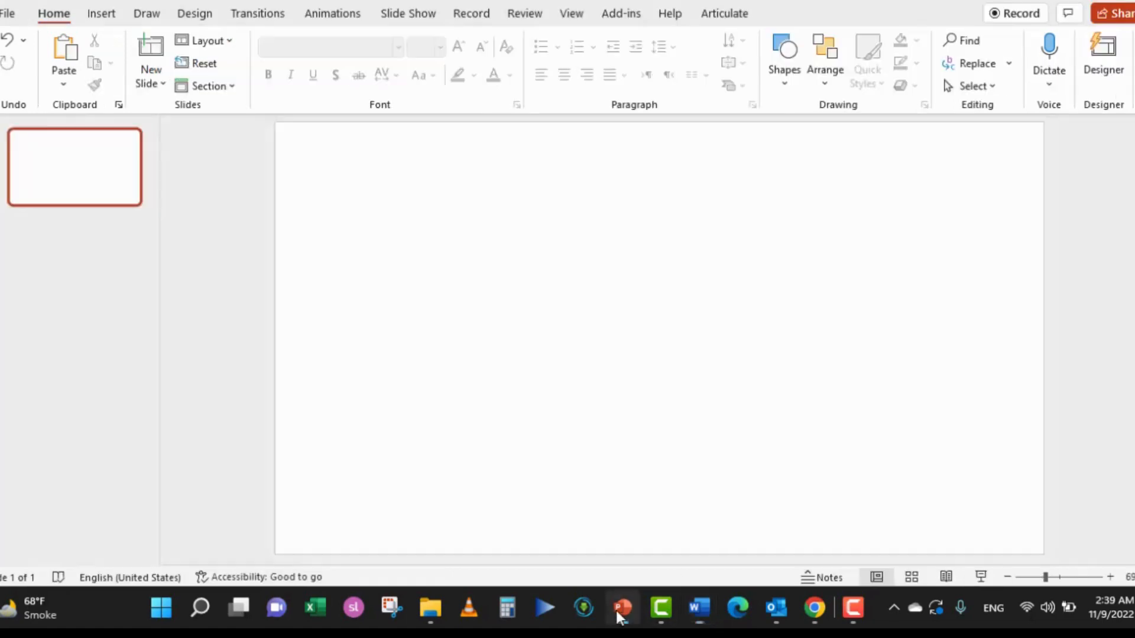
- Paste the people picture onto the slide and draw a square shape beside it
{"action": "key", "text": "ctrl+v"}
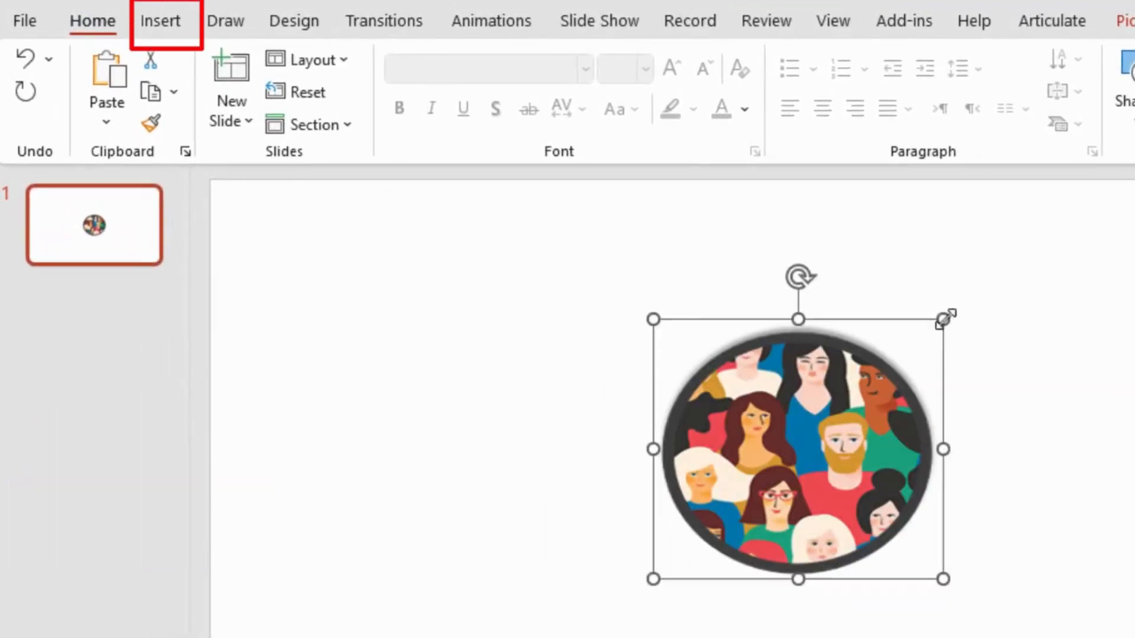
{"action": "left_click", "coordinate": [161, 20]}
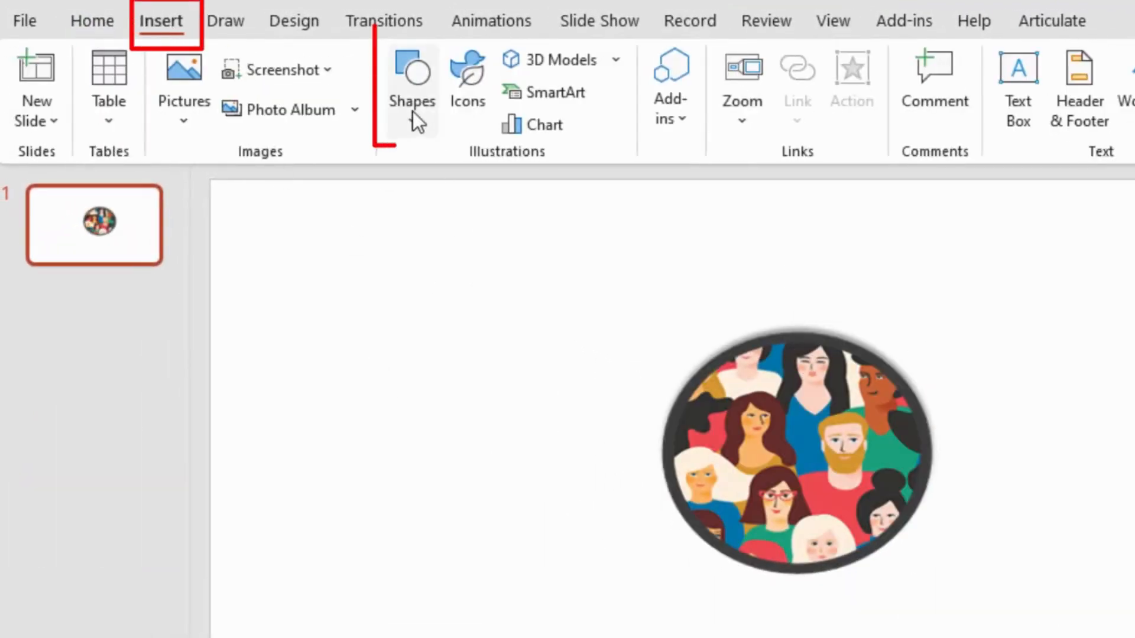
{"action": "left_click", "coordinate": [411, 90]}
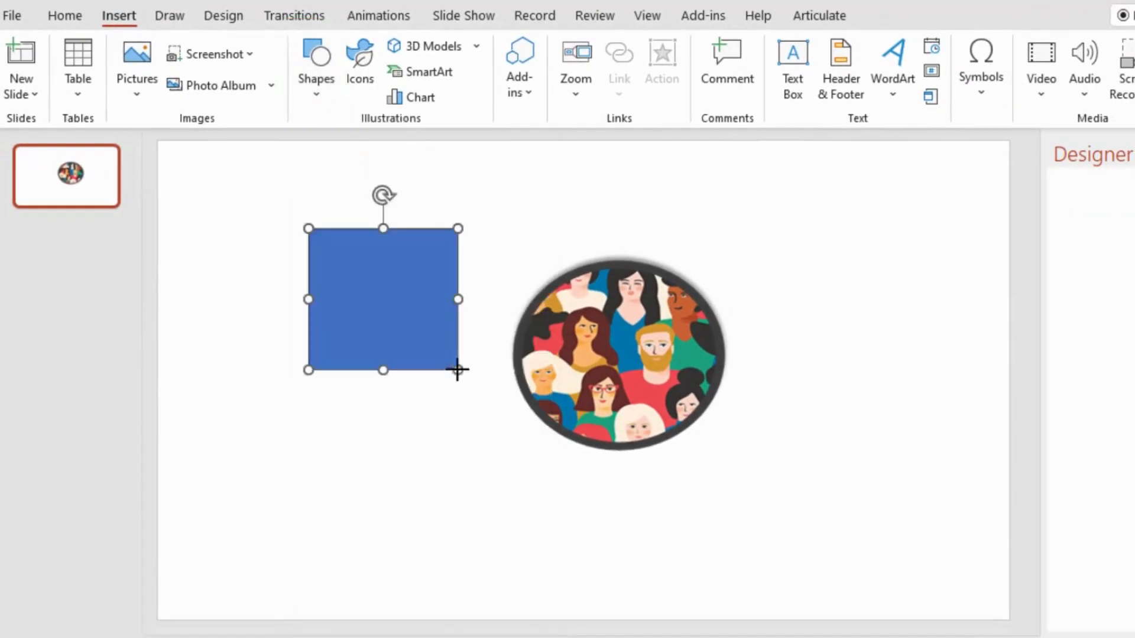
- Eyedrop the picture's green onto the blue square as its fill
{"action": "left_click", "coordinate": [383, 299]}
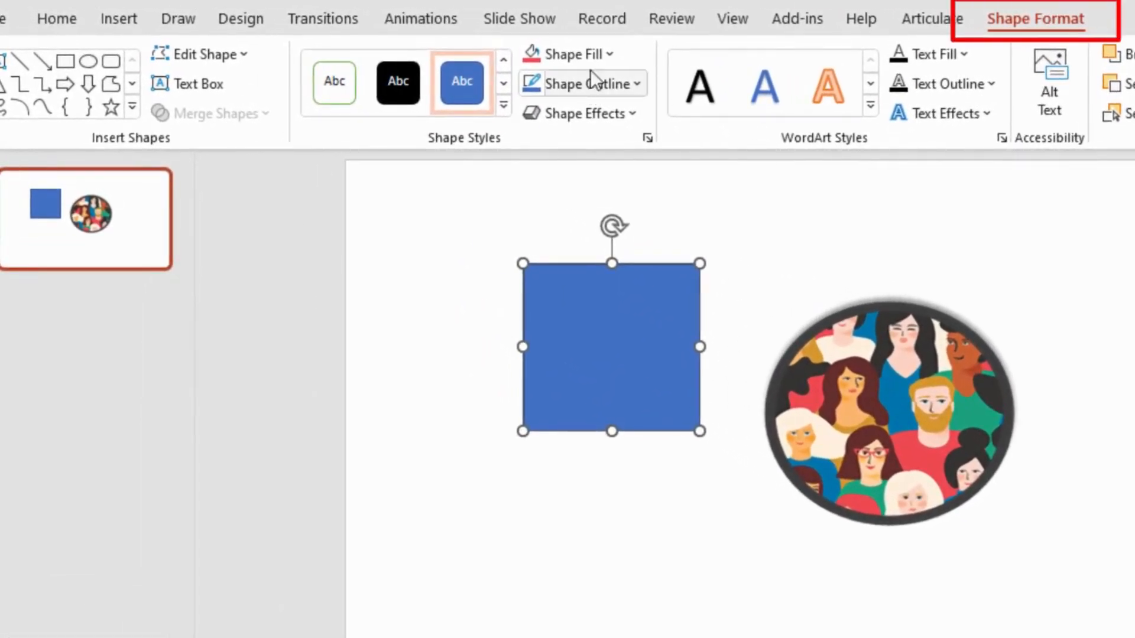
{"action": "left_click", "coordinate": [571, 54]}
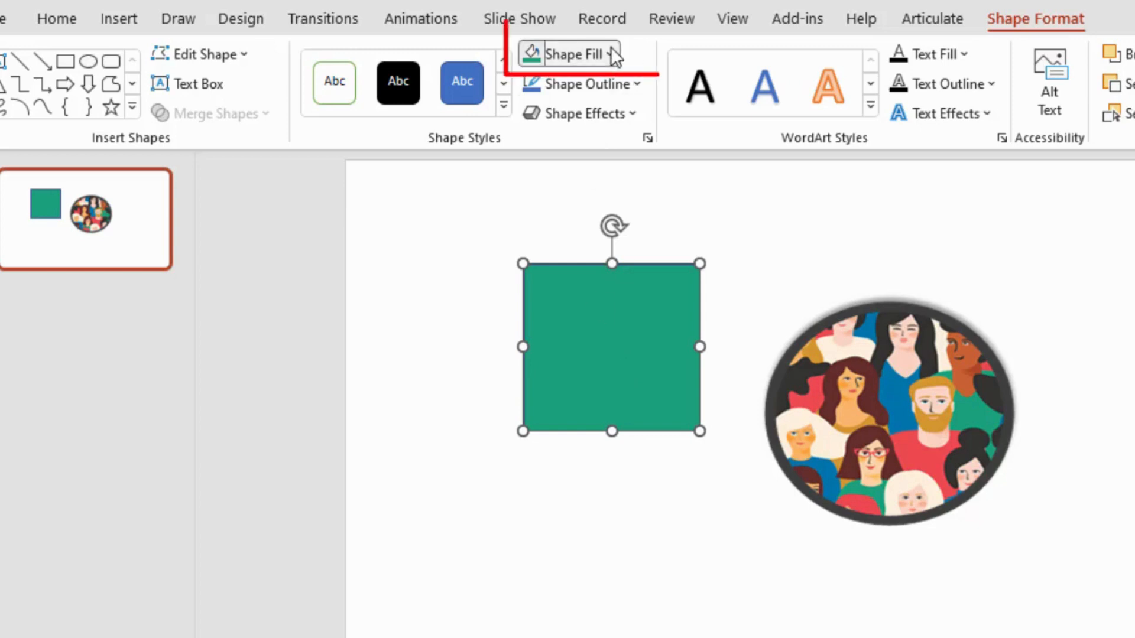
{"action": "left_click", "coordinate": [568, 54]}
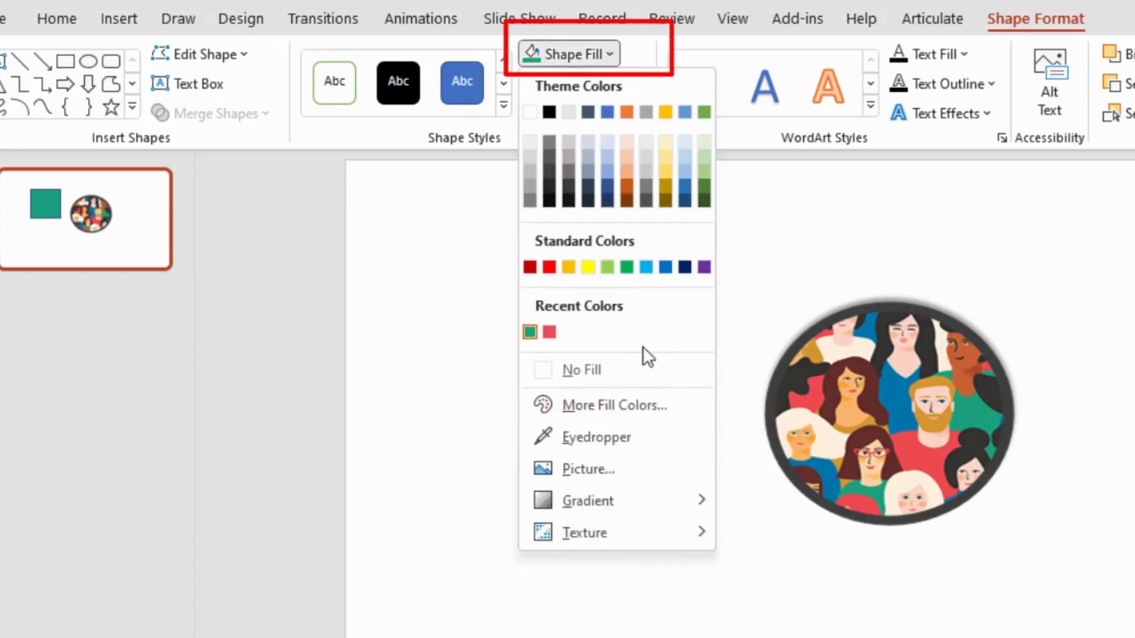
{"action": "mouse_move", "coordinate": [630, 405]}
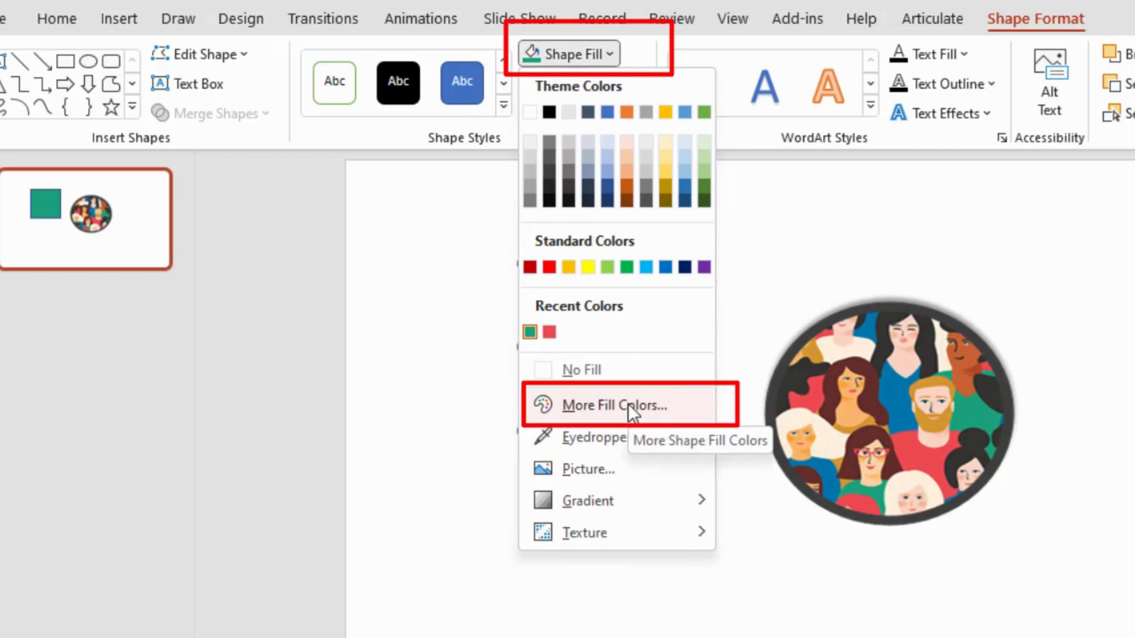
- Copy the square's hex code #1BA17C from More Fill Colors and return to Word
{"action": "left_click", "coordinate": [613, 405]}
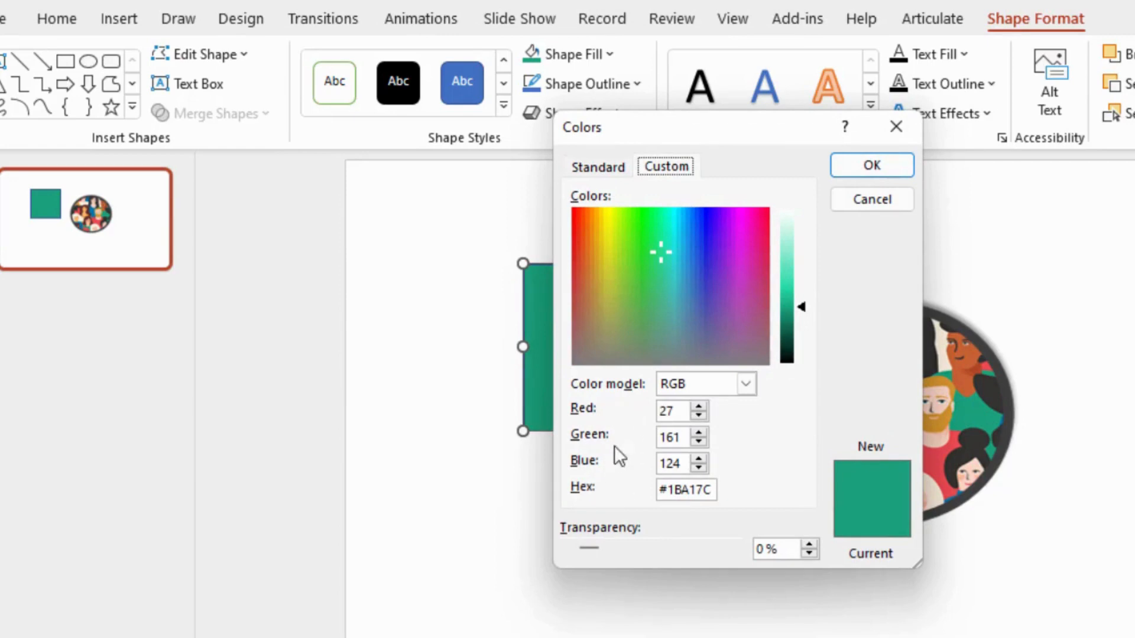
{"action": "mouse_move", "coordinate": [610, 504]}
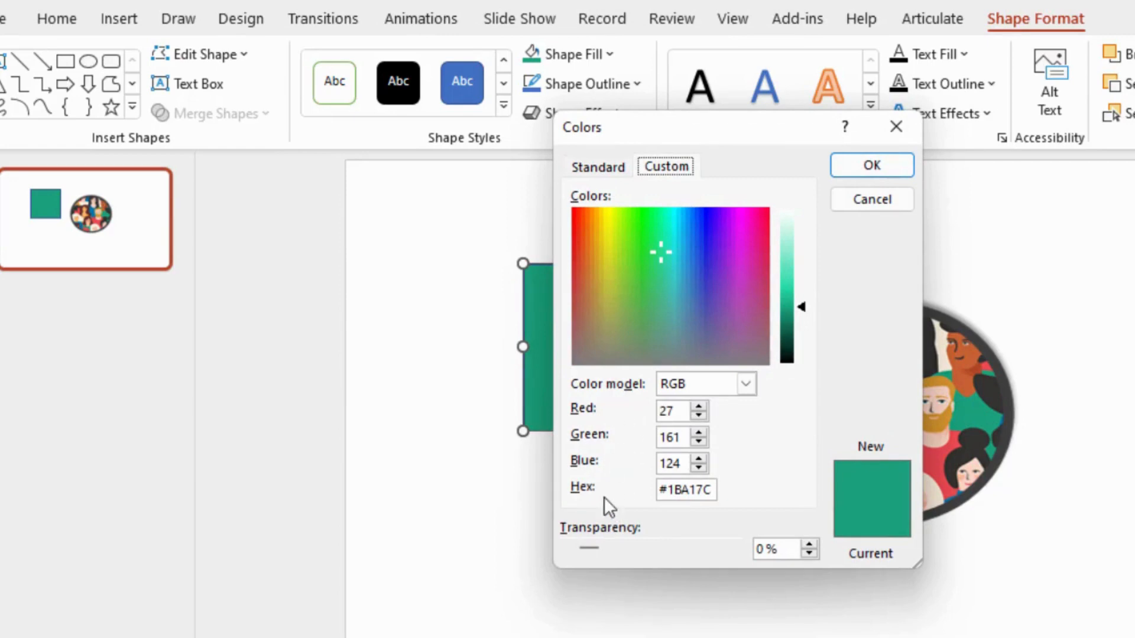
{"action": "left_click", "coordinate": [685, 490]}
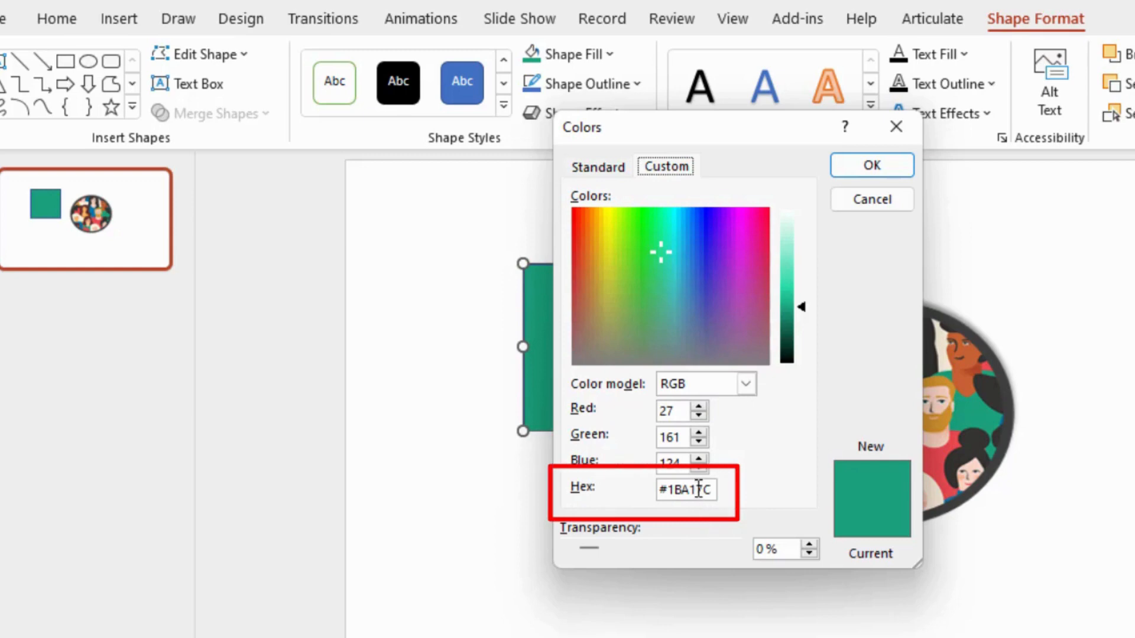
{"action": "triple_click", "coordinate": [687, 490]}
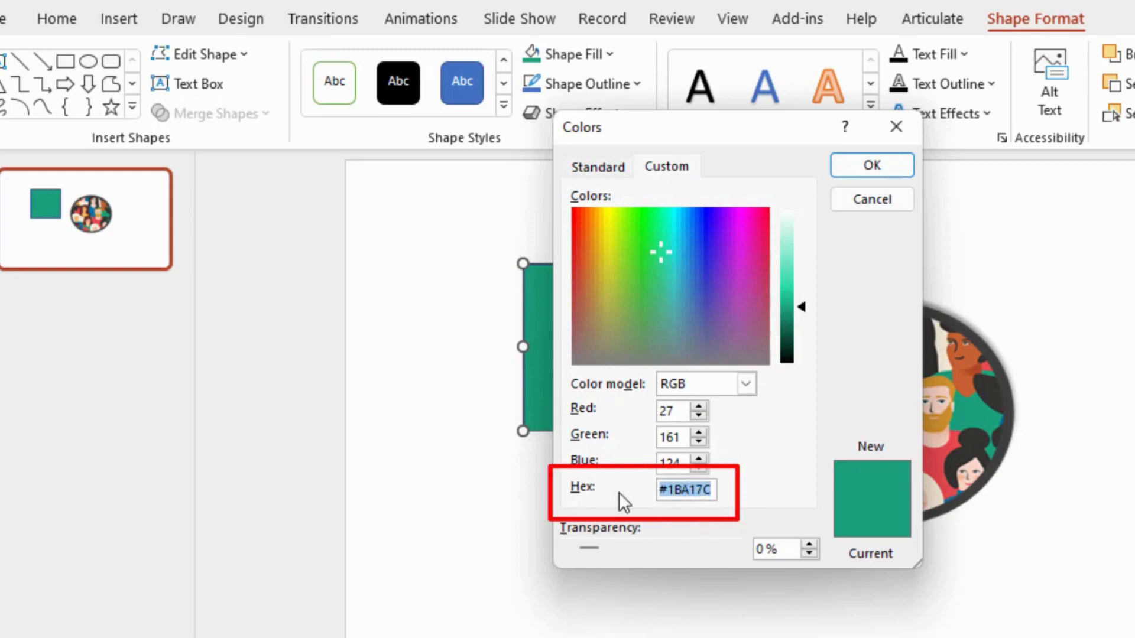
{"action": "left_click", "coordinate": [870, 165]}
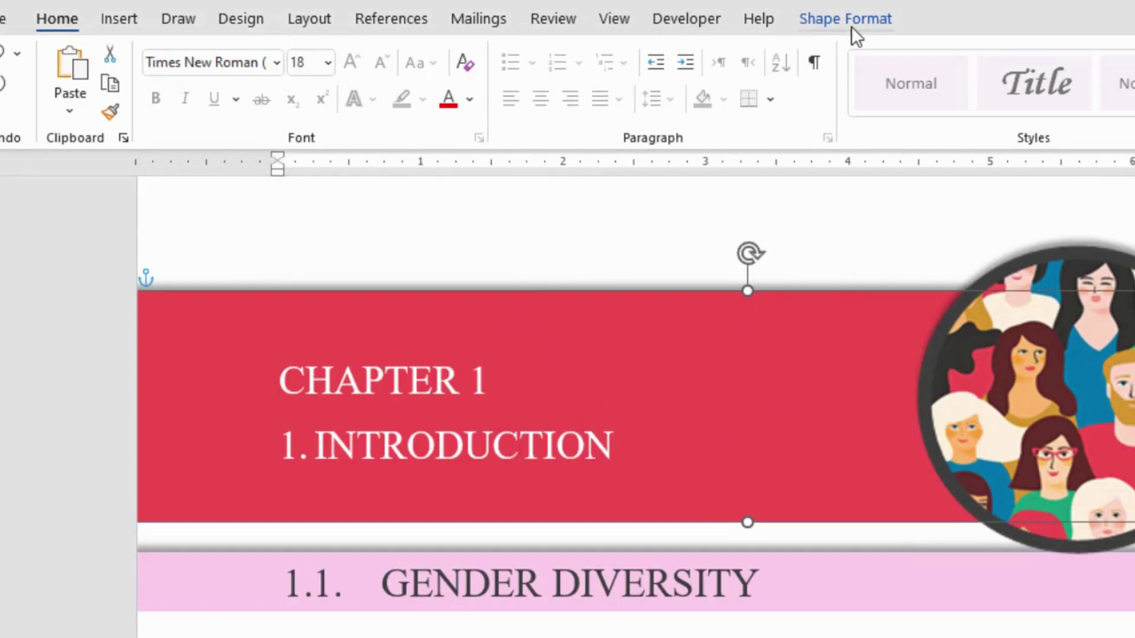
{"action": "mouse_move", "coordinate": [846, 29]}
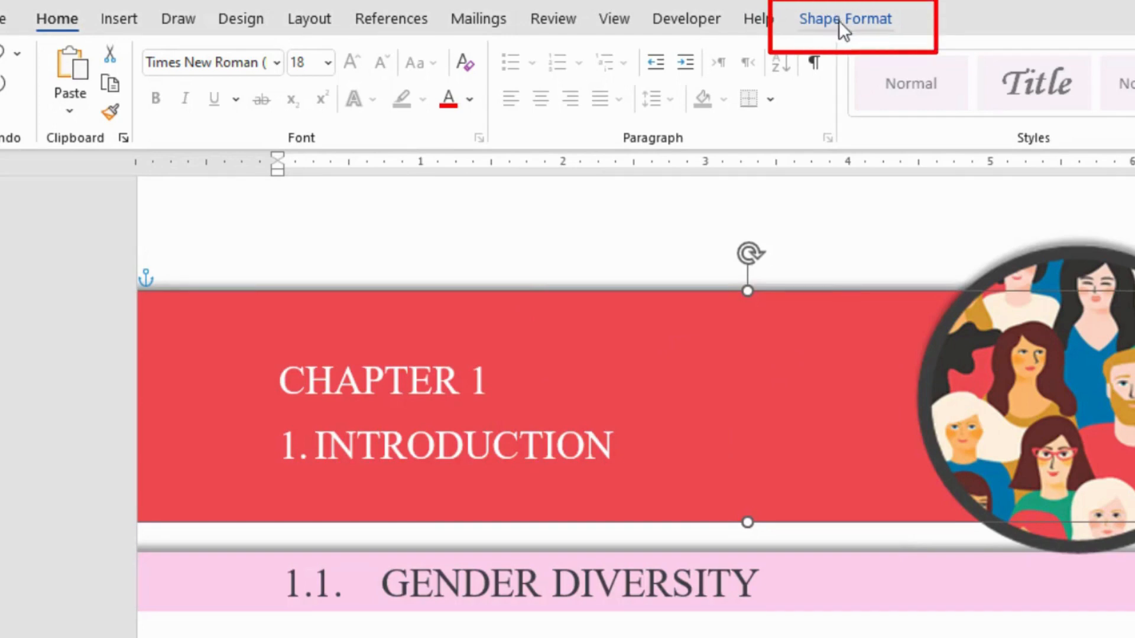
- Open More Fill Colors for the red #EF4B52 chapter banner
{"action": "left_click", "coordinate": [845, 18]}
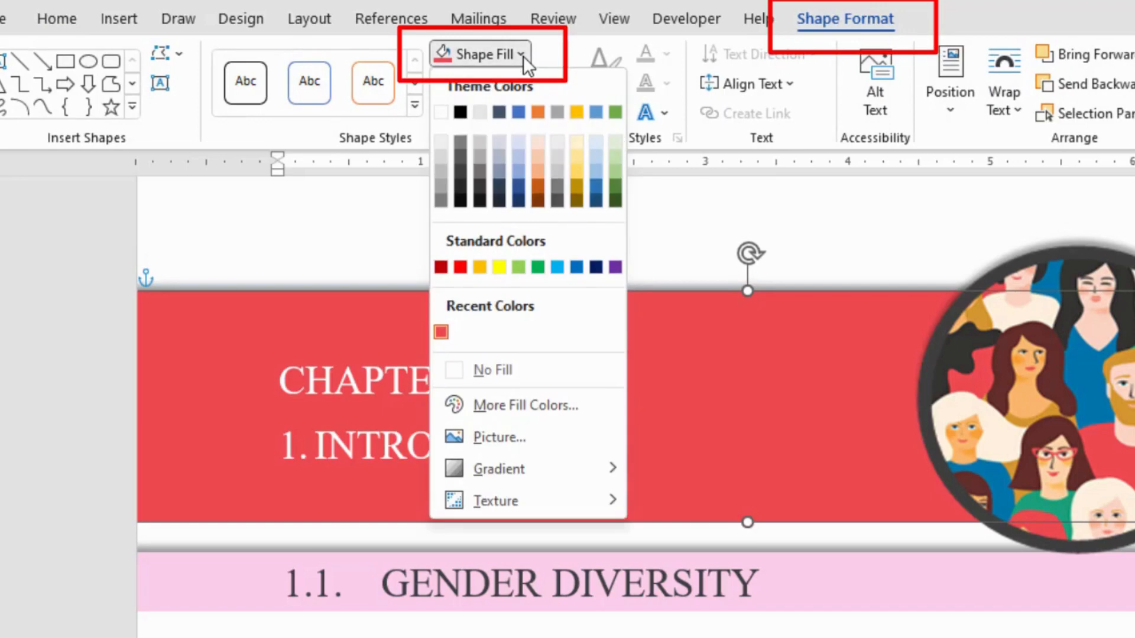
{"action": "mouse_move", "coordinate": [523, 406]}
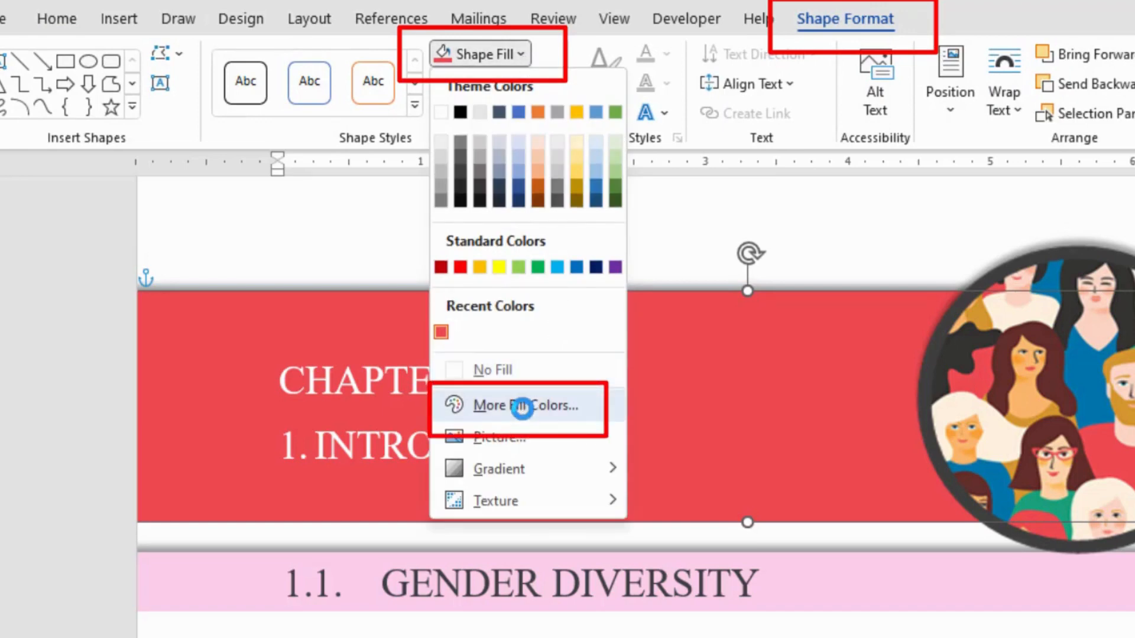
{"action": "left_click", "coordinate": [521, 404]}
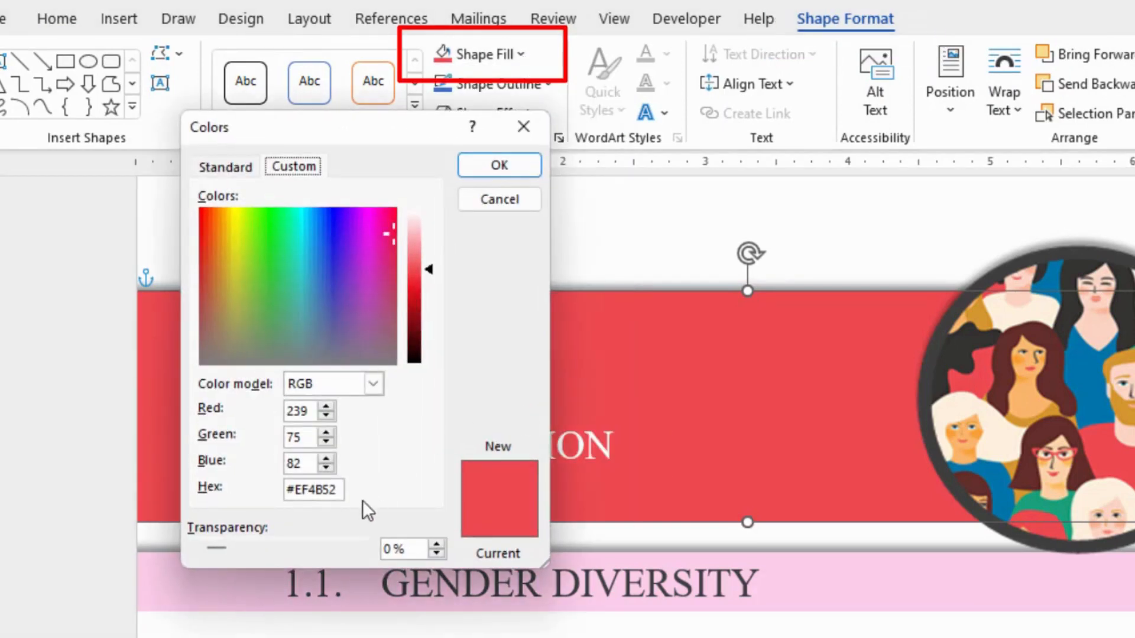
- Replace the banner's hex value with #1BA17C and confirm
{"action": "left_click", "coordinate": [313, 490]}
{"action": "type", "text": "#1BA17C"}
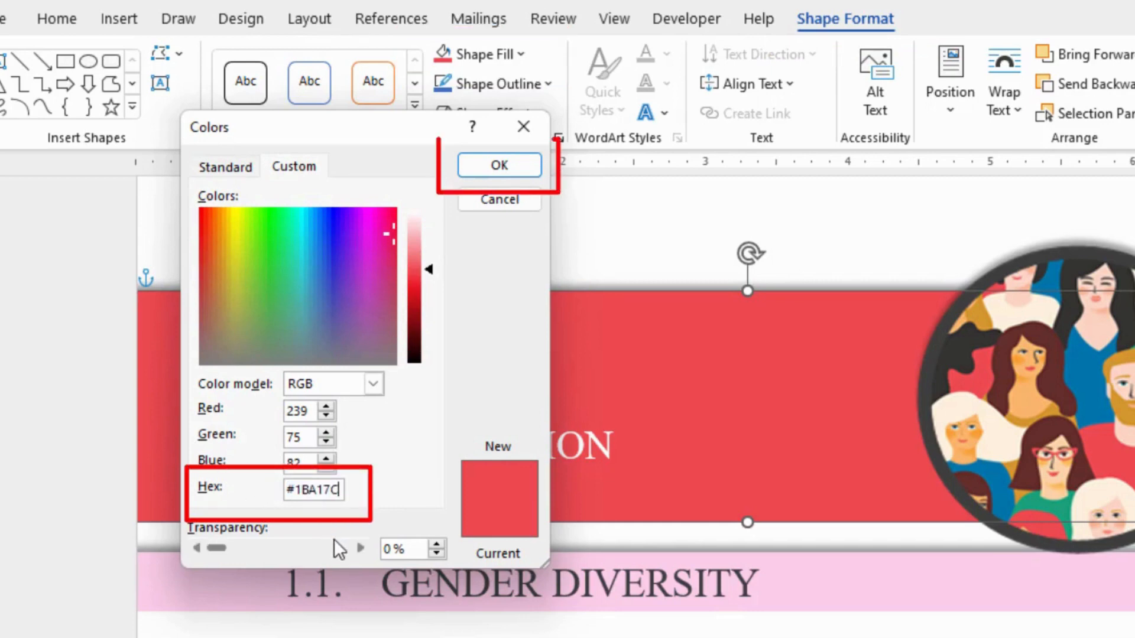
{"action": "left_click", "coordinate": [498, 165]}
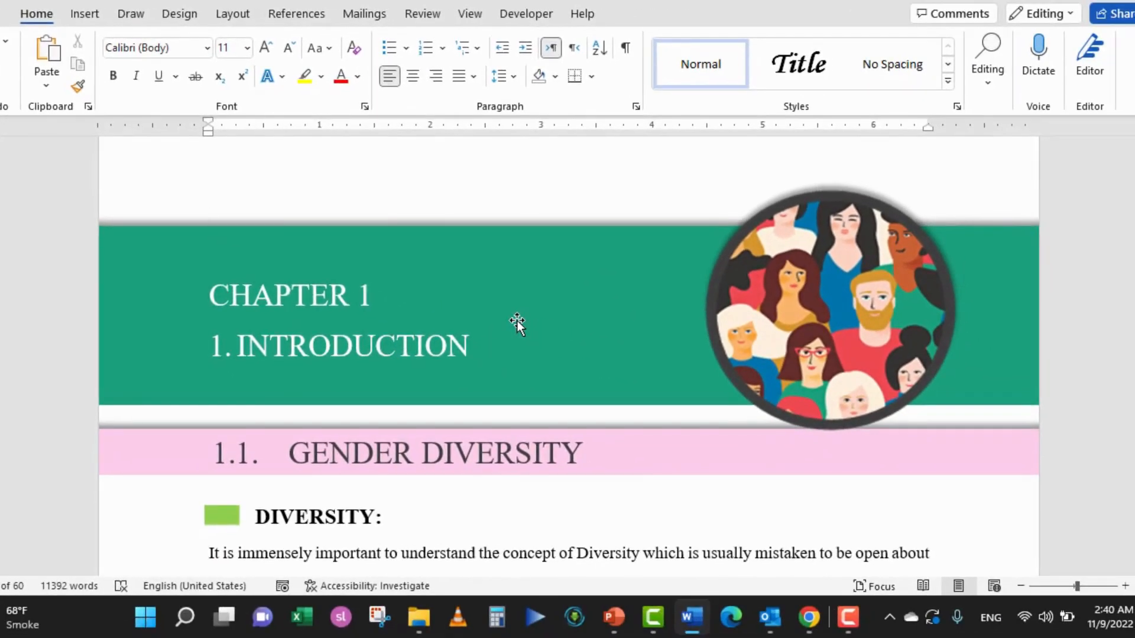
{"action": "left_click", "coordinate": [209, 217]}
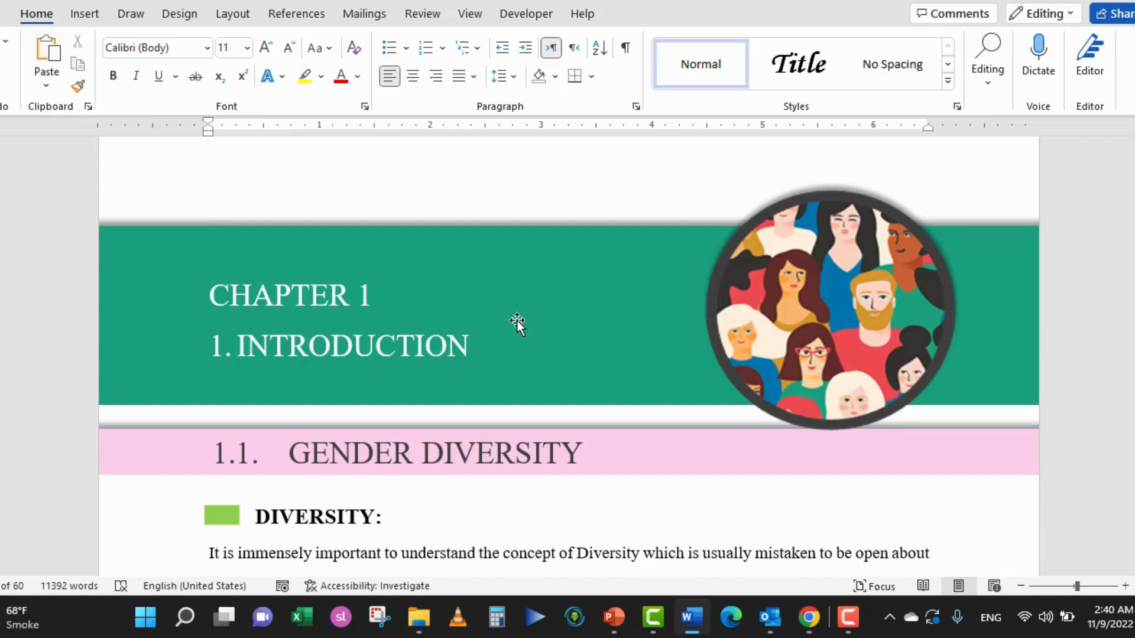
{"action": "left_click", "coordinate": [209, 217]}
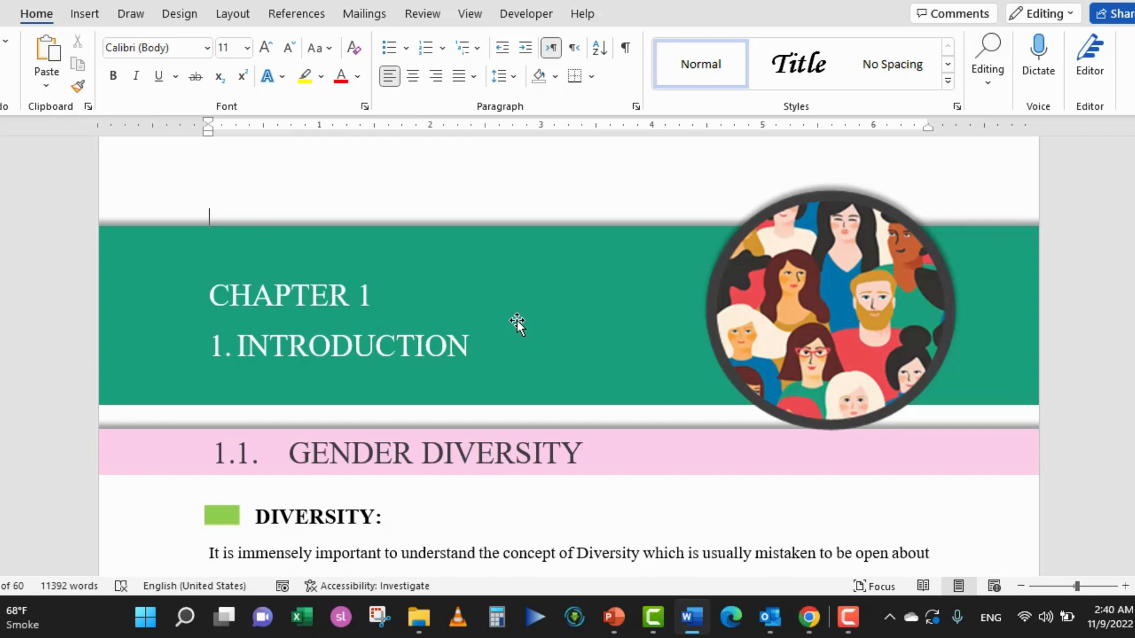